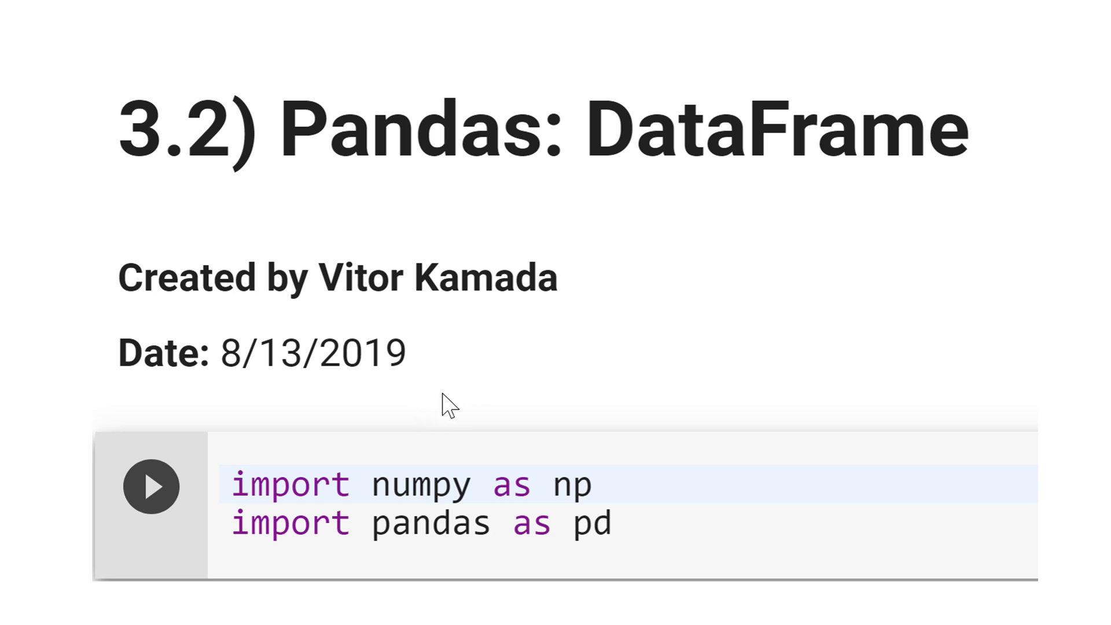
{"action": "mouse_move", "coordinate": [234, 458]}
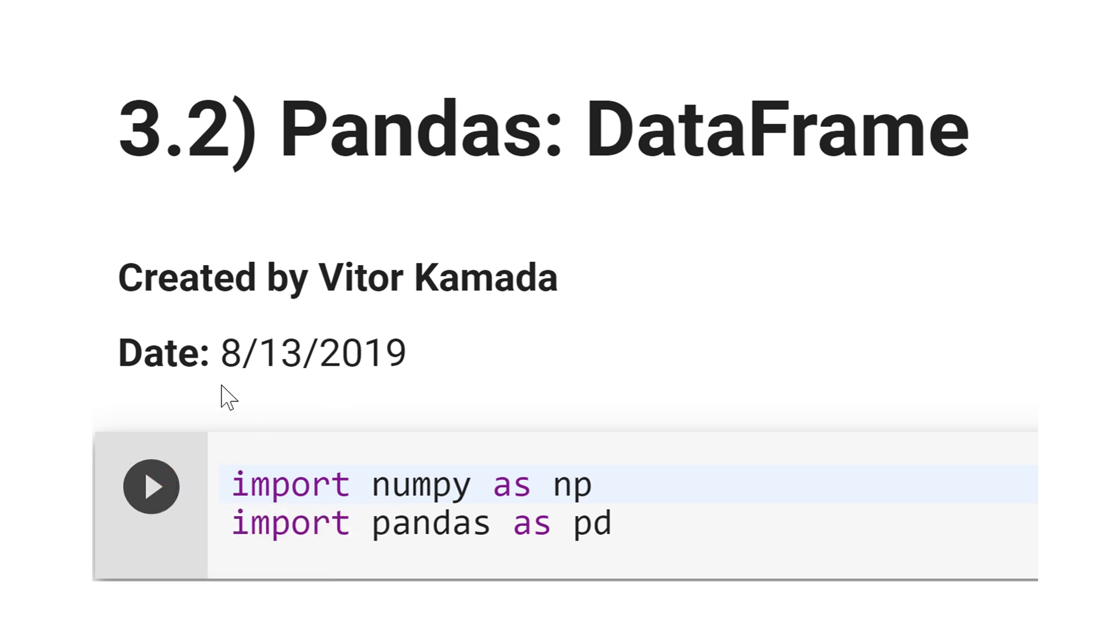
Step: Scroll down to the 'Let's create a dataframe' cell with Rock, Paper, Scissors columns
{"action": "scroll", "scroll_direction": "down", "scroll_amount": 3}
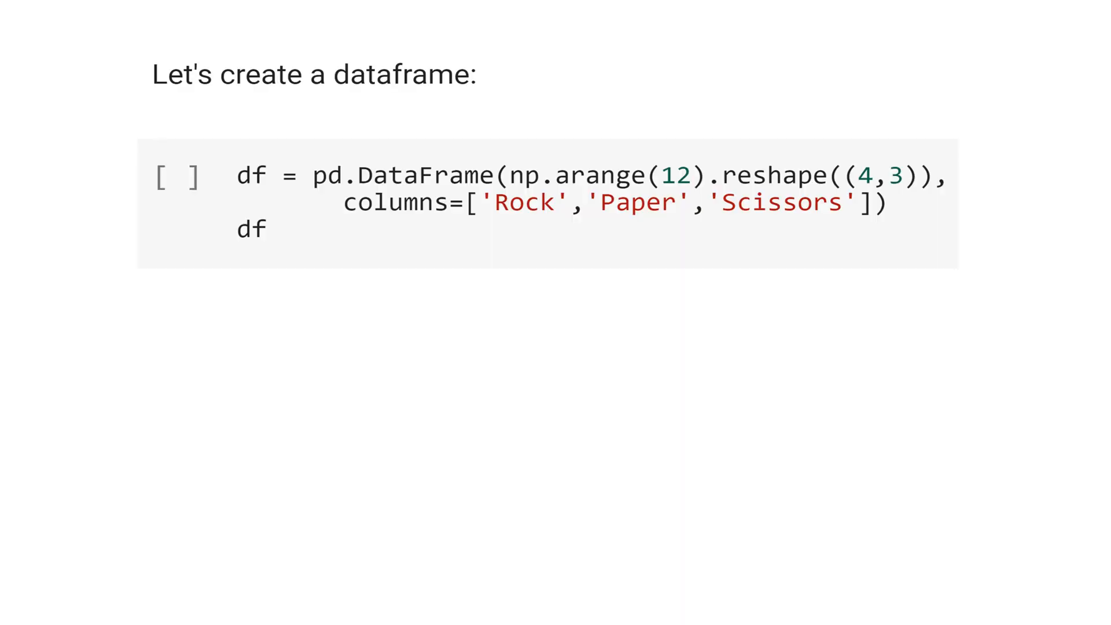
{"action": "mouse_move", "coordinate": [283, 131]}
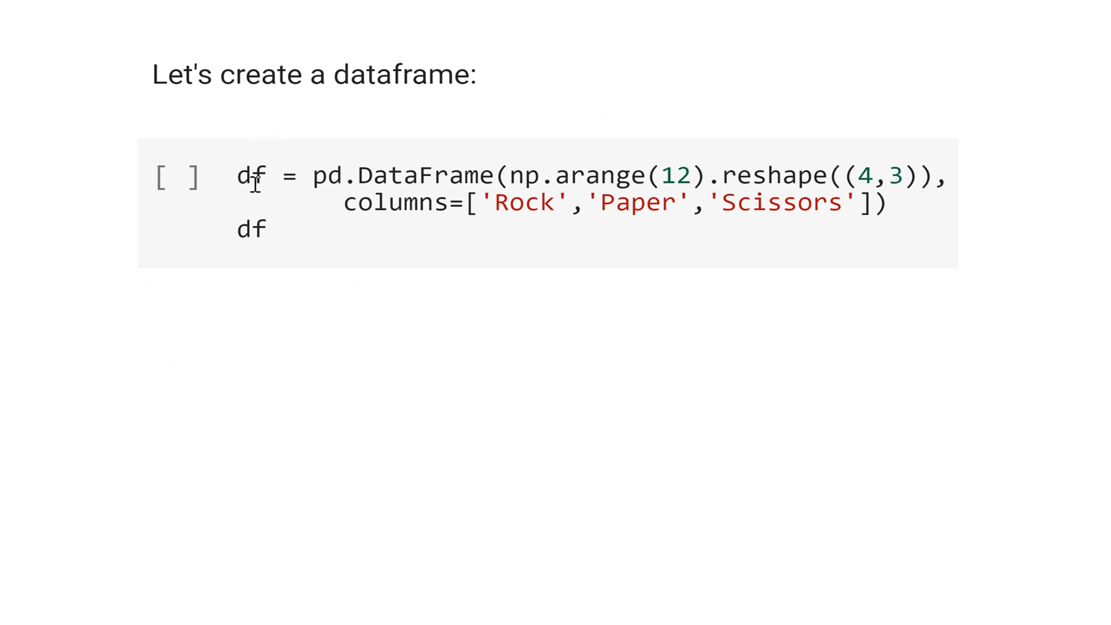
{"action": "mouse_move", "coordinate": [333, 203]}
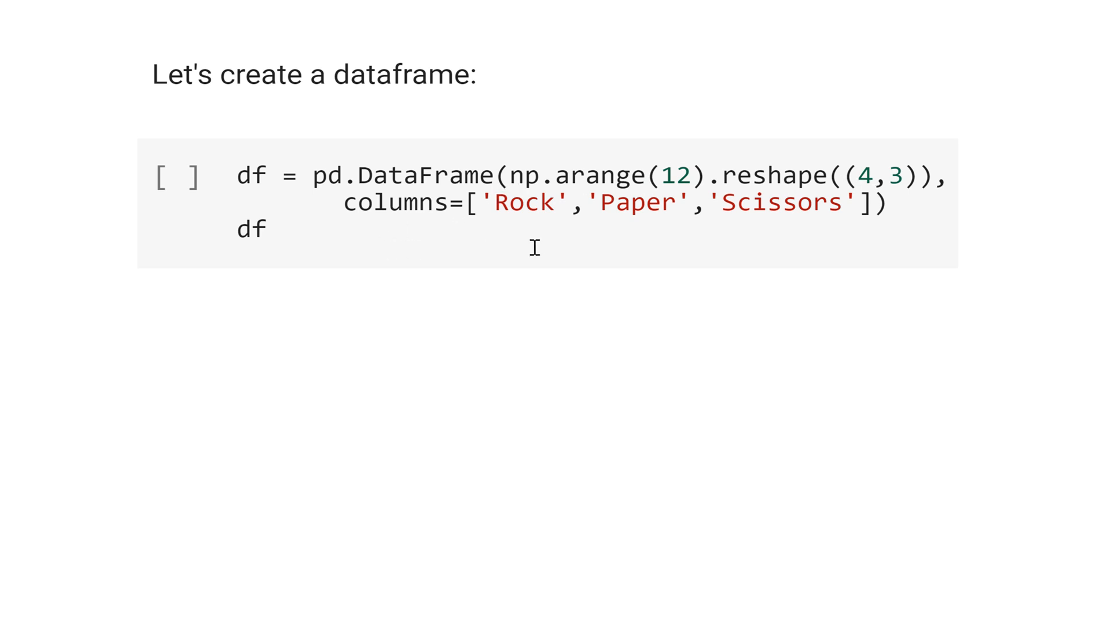
{"action": "mouse_move", "coordinate": [645, 234]}
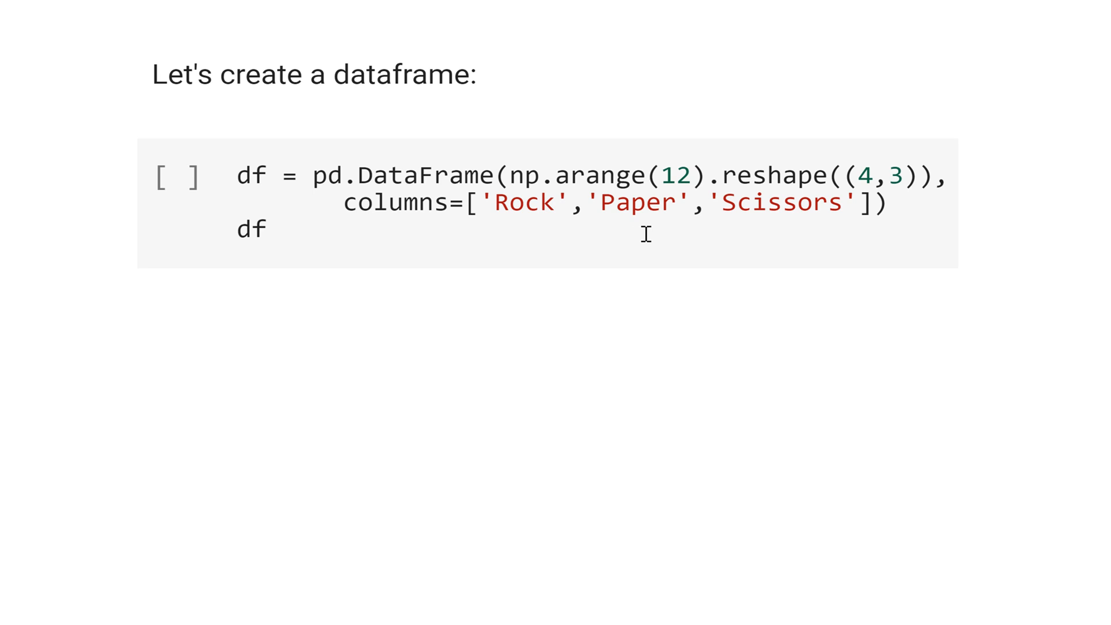
{"action": "mouse_move", "coordinate": [822, 232]}
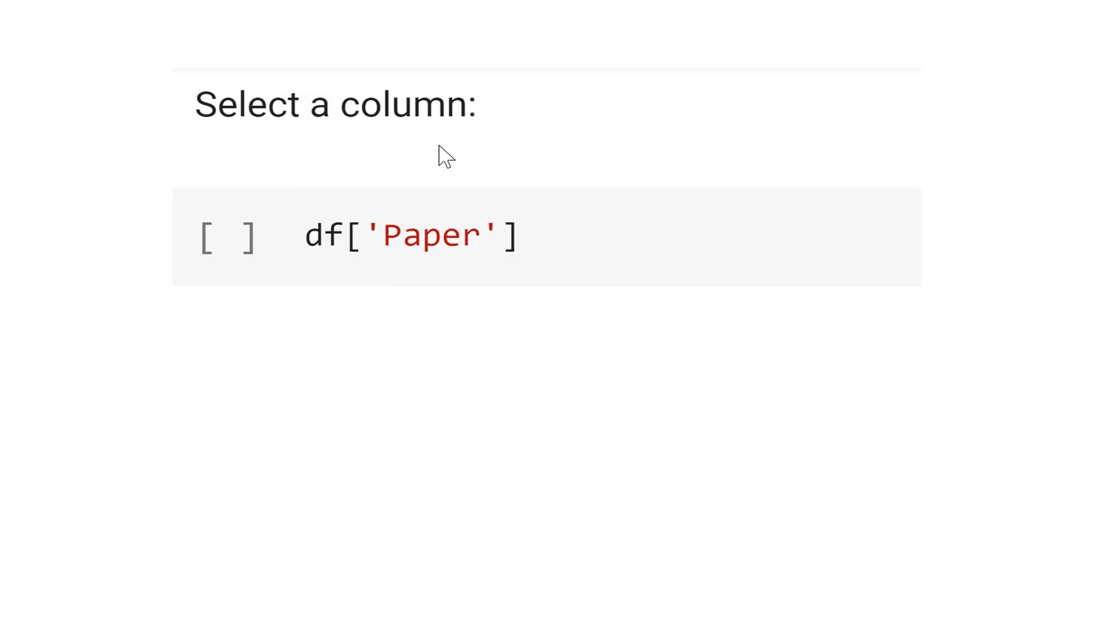
{"action": "mouse_move", "coordinate": [472, 256]}
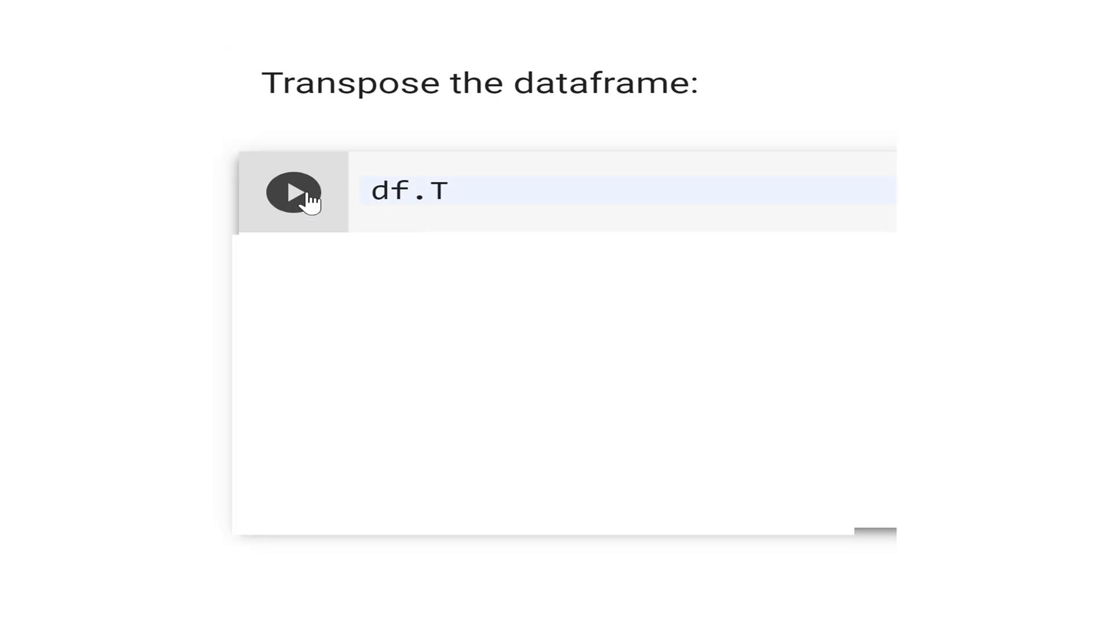
Step: Run the df.T cell to show Rock, Paper, Scissors as rows over columns 0–3
{"action": "left_click", "coordinate": [293, 192]}
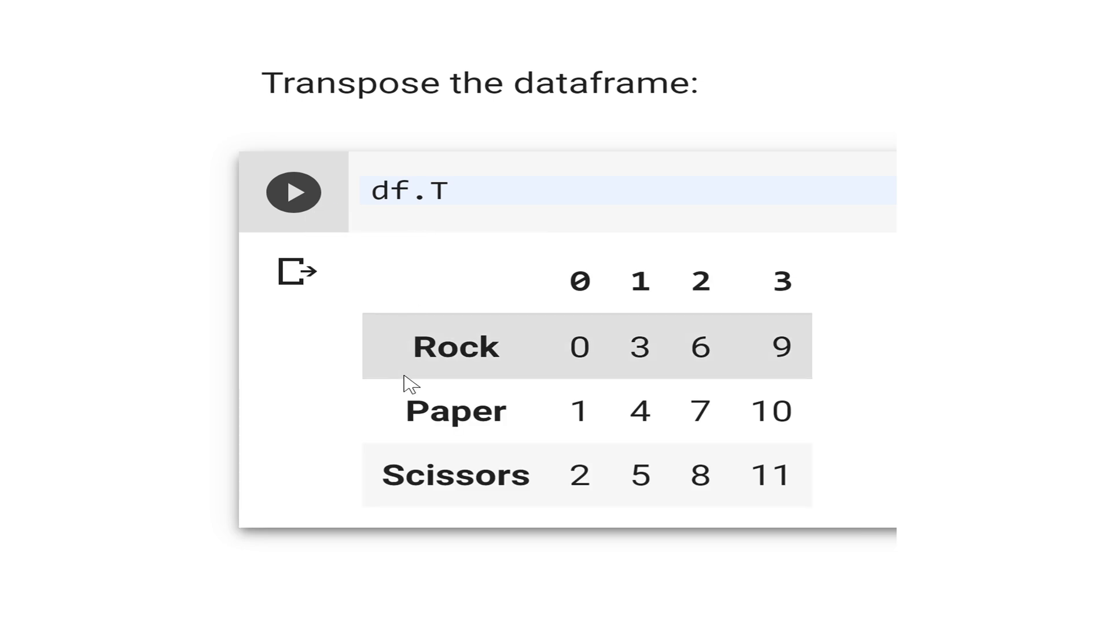
{"action": "mouse_move", "coordinate": [456, 395]}
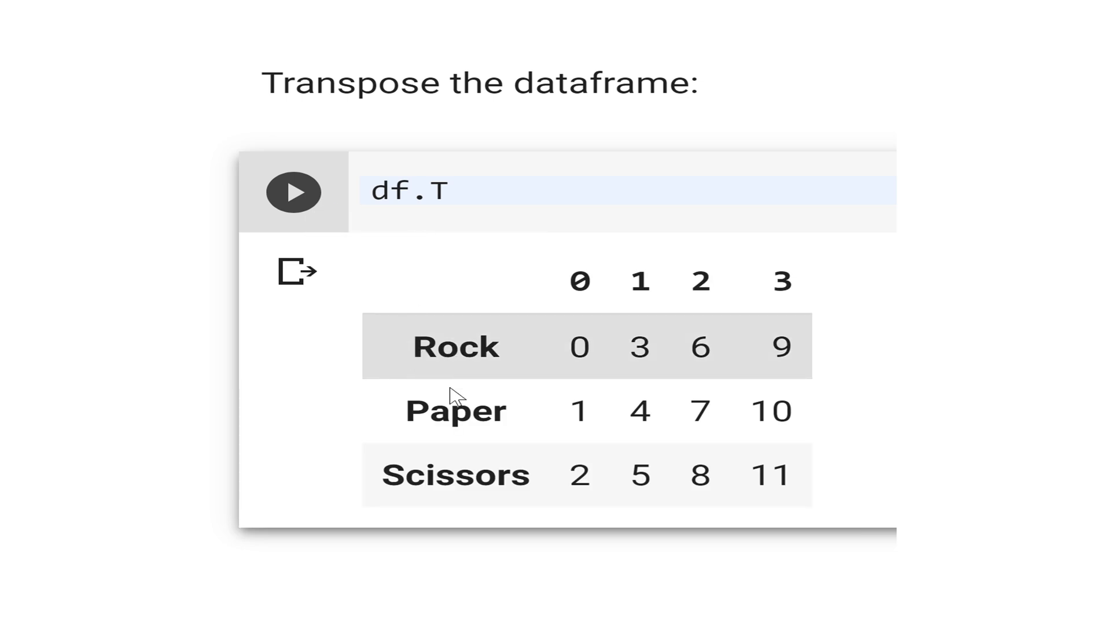
{"action": "mouse_move", "coordinate": [515, 334]}
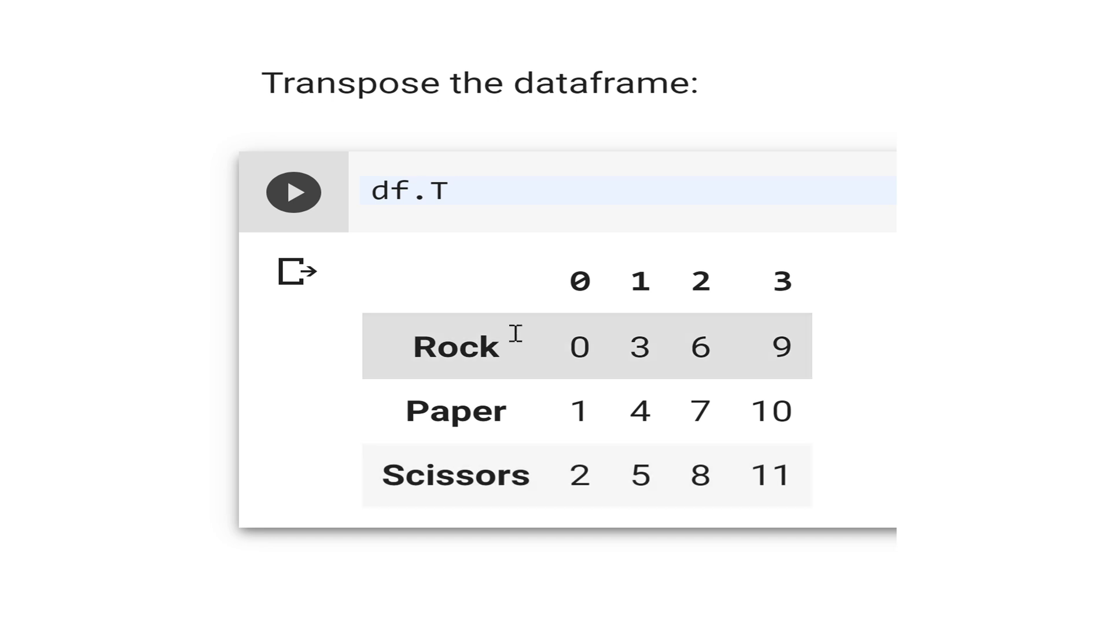
{"action": "mouse_move", "coordinate": [782, 317]}
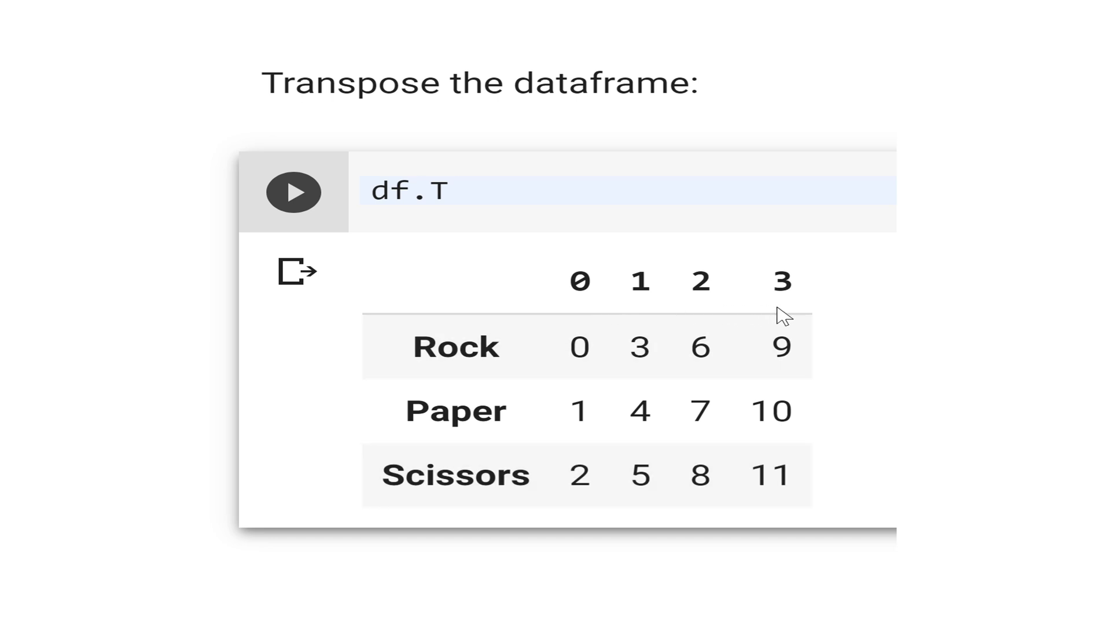